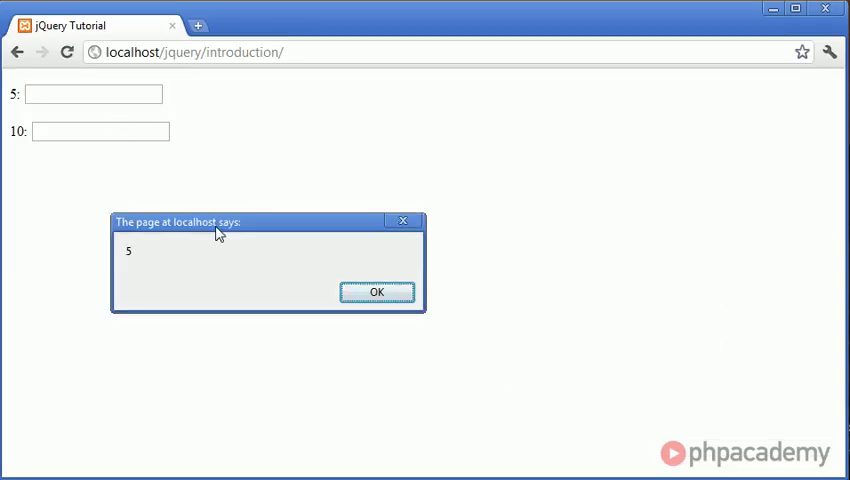
Dismiss the alerts reporting minlength 5 and 10 when each text field is focused.
left_click(376, 292)
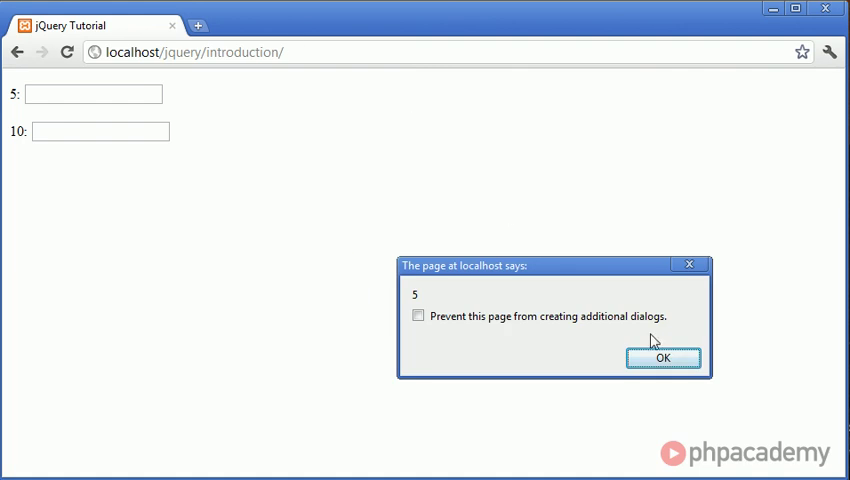
left_click(418, 316)
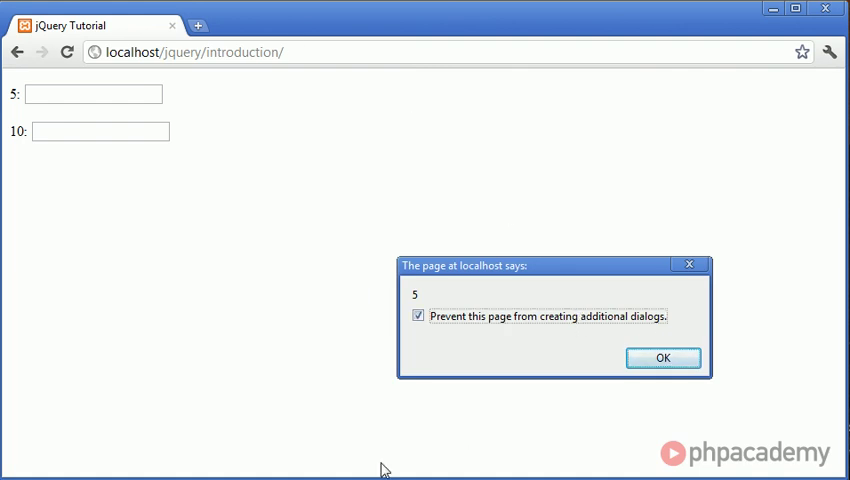
left_click(662, 358)
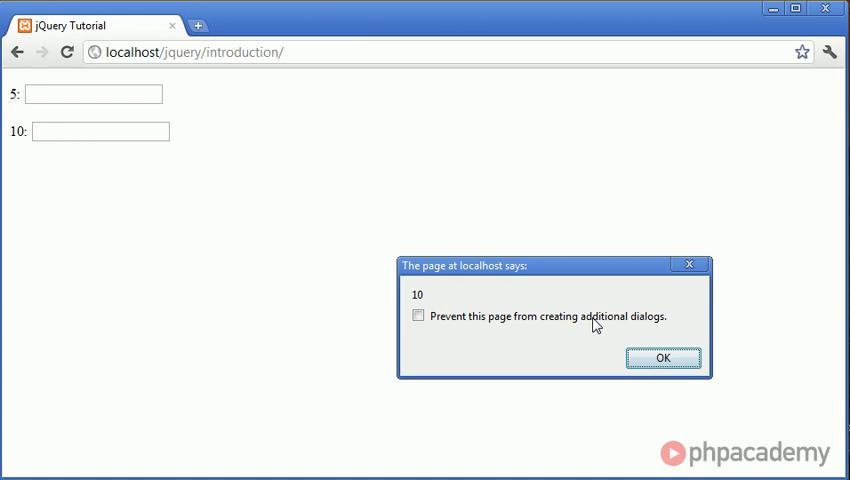
left_click(662, 358)
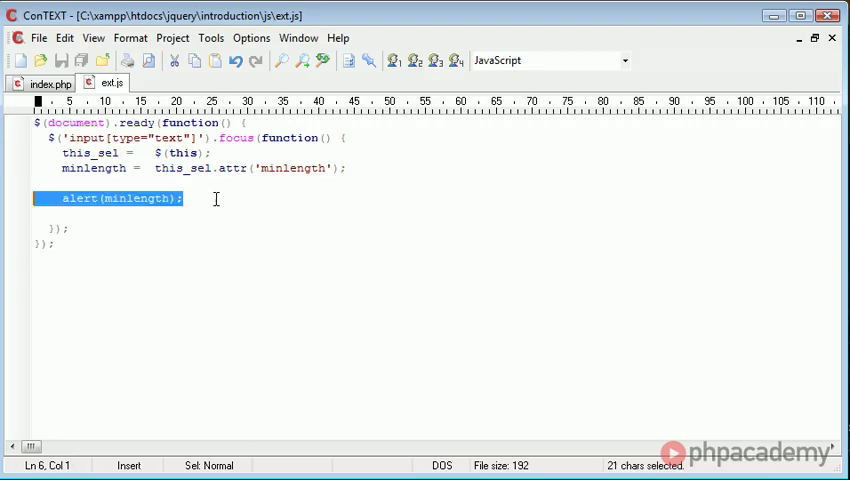
Replace the alert(minlength) line with an if block testing minlength != 0 && minlength > 0.
key("Delete")
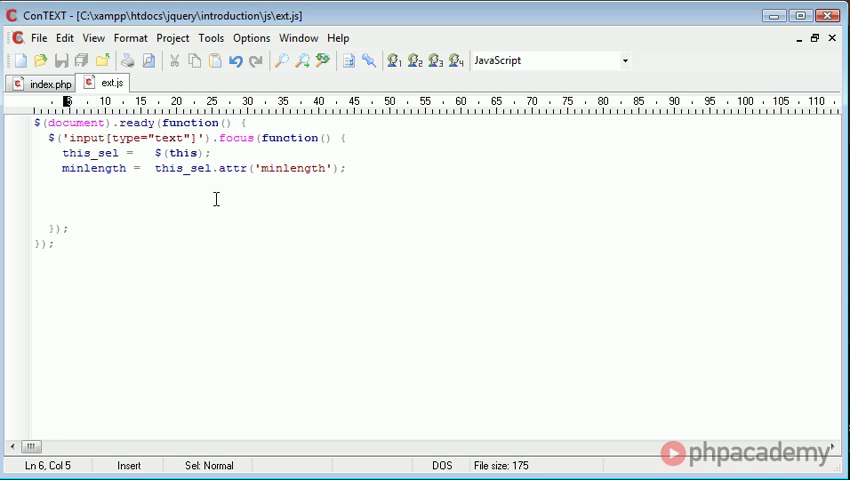
left_click(62, 198)
type("if (")
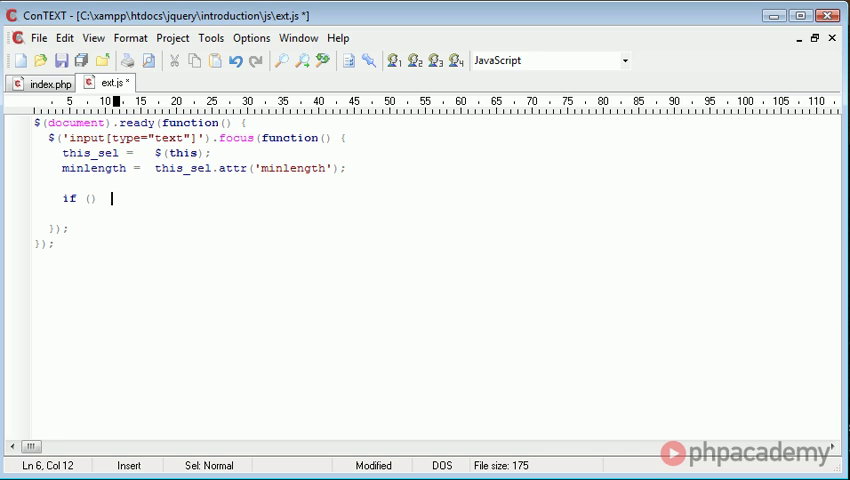
type("{")
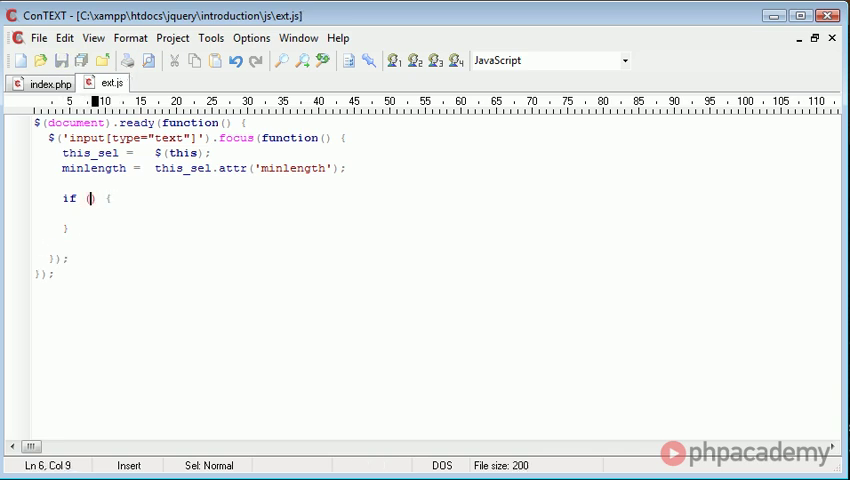
type("min")
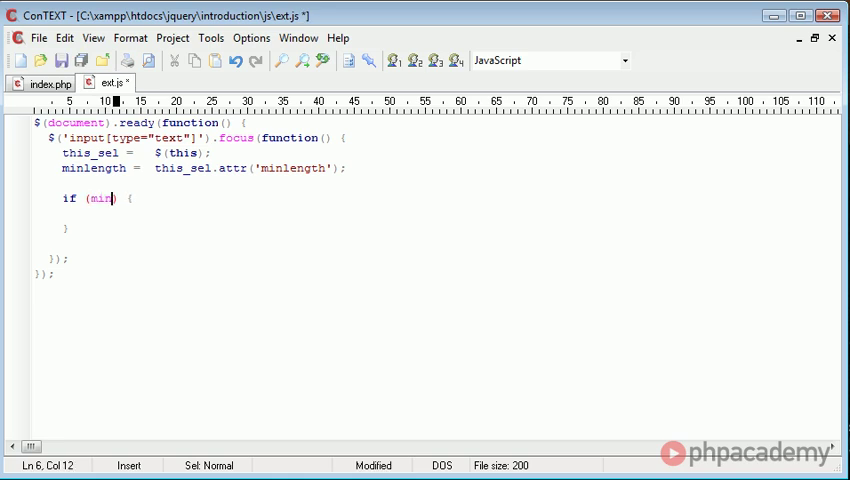
type("length")
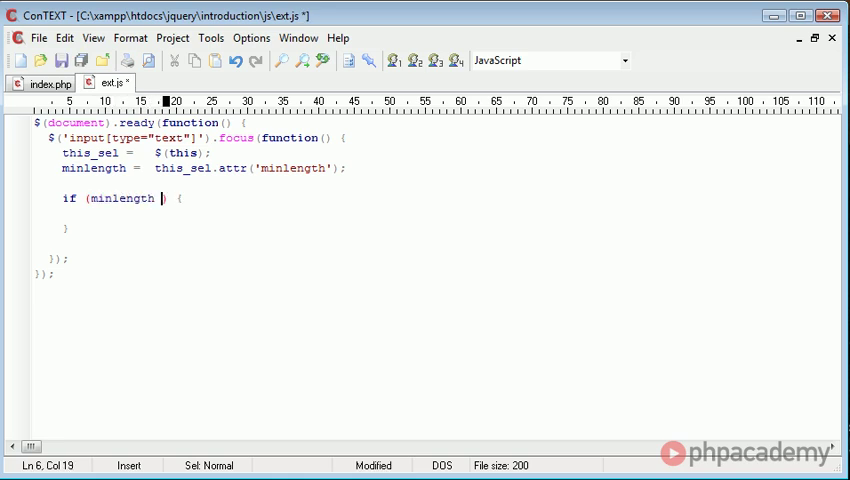
type("!=0 && minlength >")
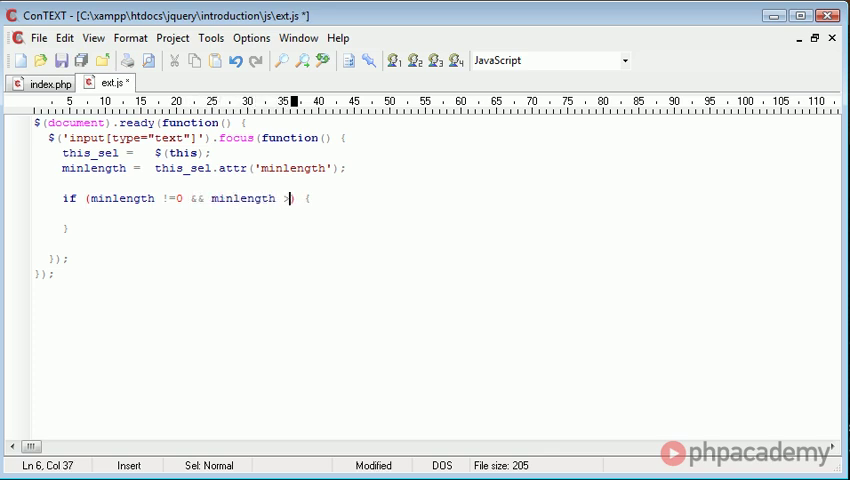
type("0)")
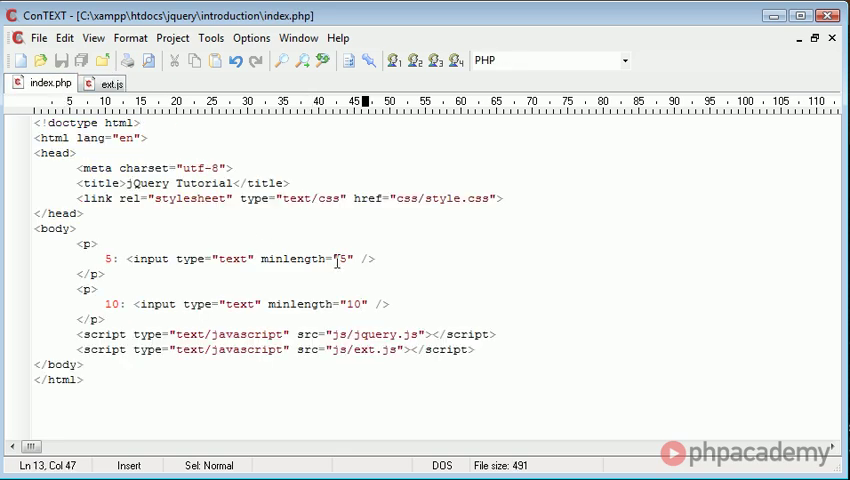
Extend the condition with && this_sel.val().length < minlength.
left_click(104, 84)
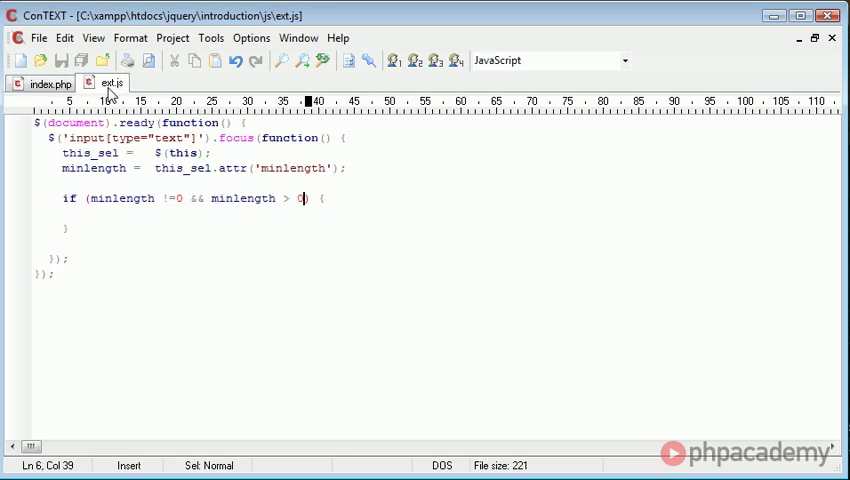
type("&&")
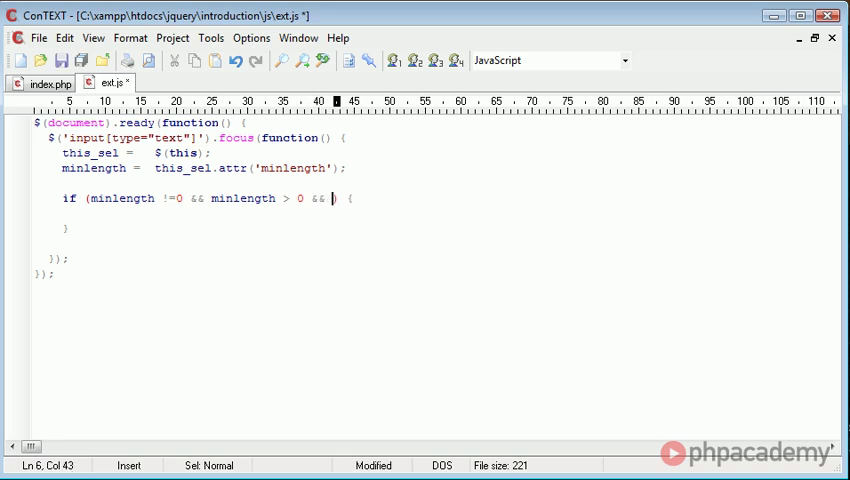
type("this_se")
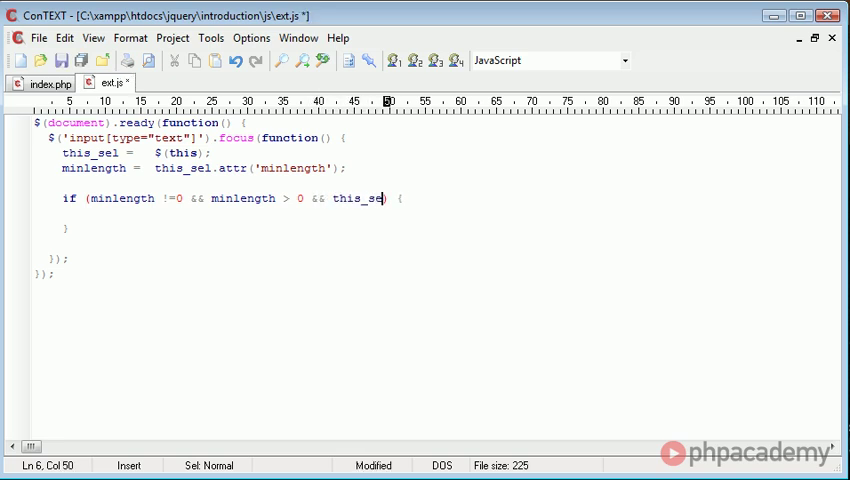
type(".val()")
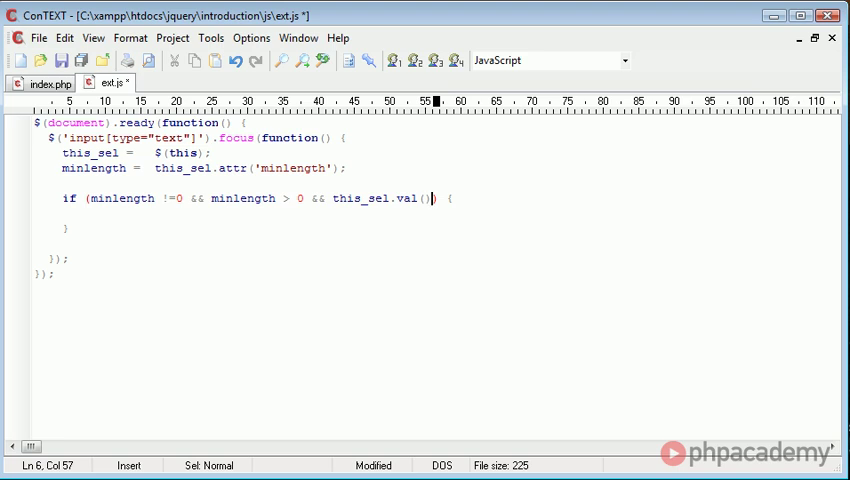
type(".length")
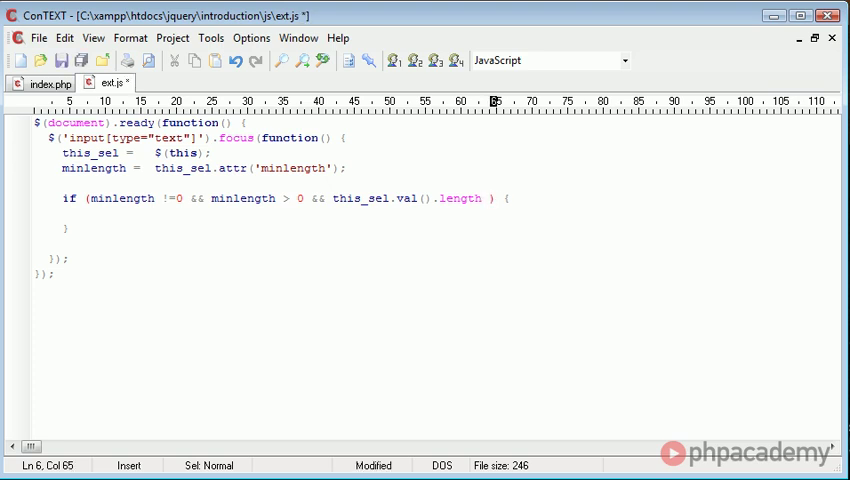
type("< minleng")
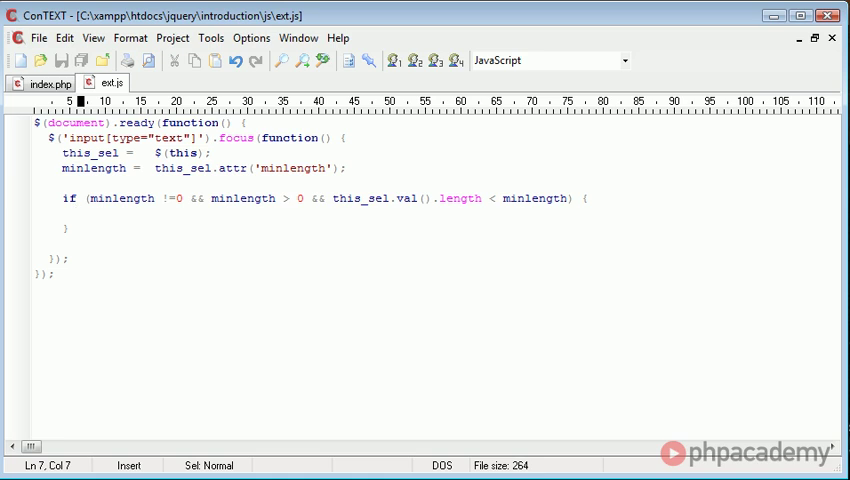
Inside the if block add this_sel.after('<span></span>'); to insert a span after the field.
type("this_sel.af")
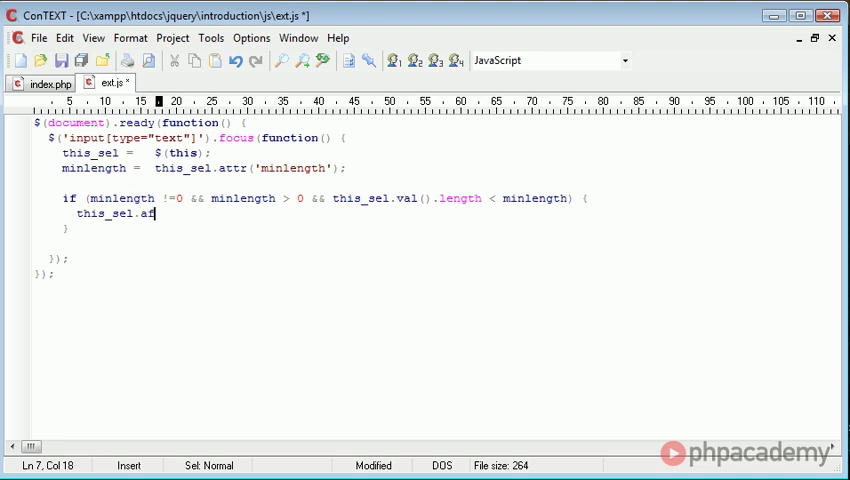
type("ter();")
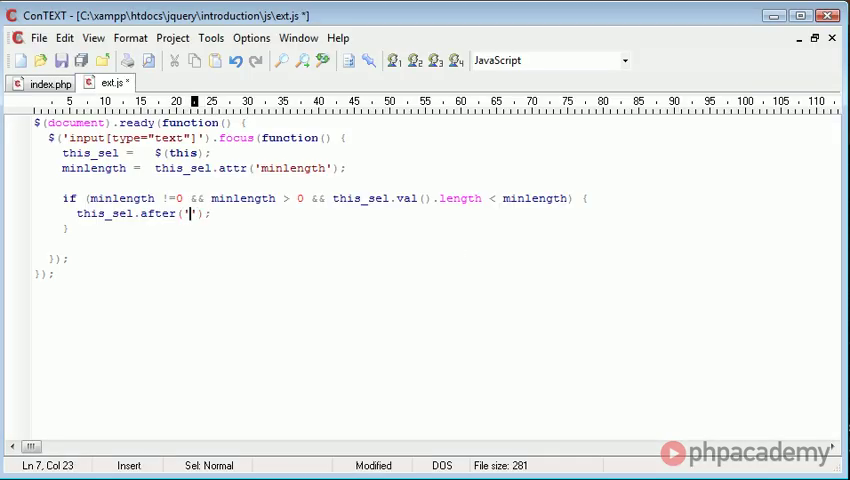
type("<span></sp")
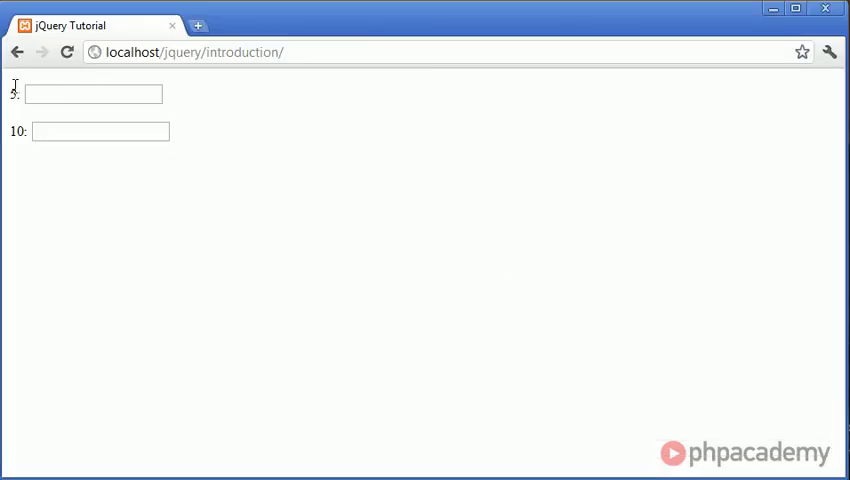
left_click(92, 92)
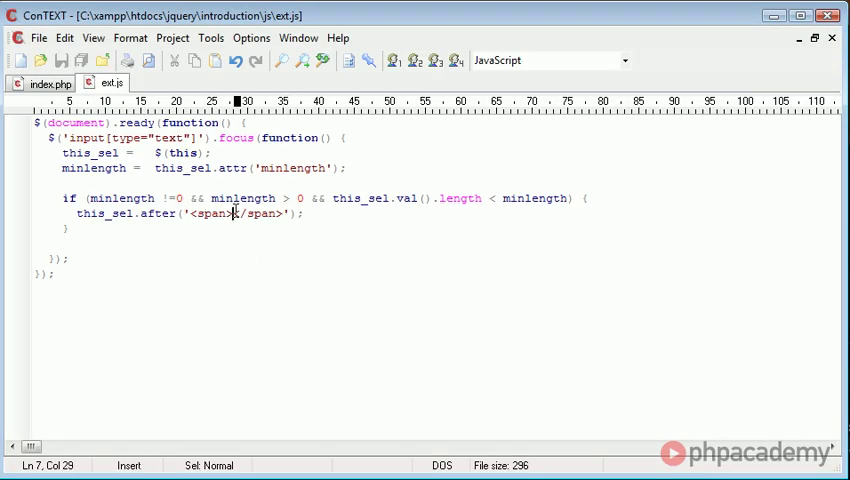
Build the span content as '<span>' + minlength + ' characters required.</span>'.
type("Test")
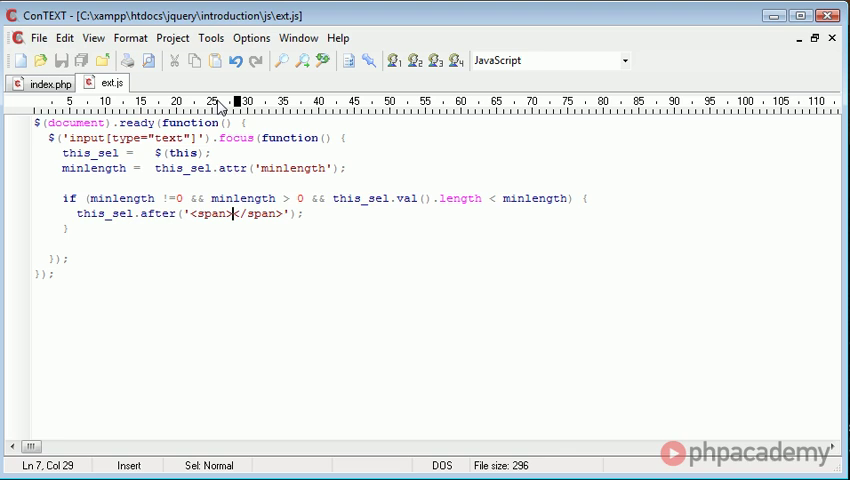
type("'")
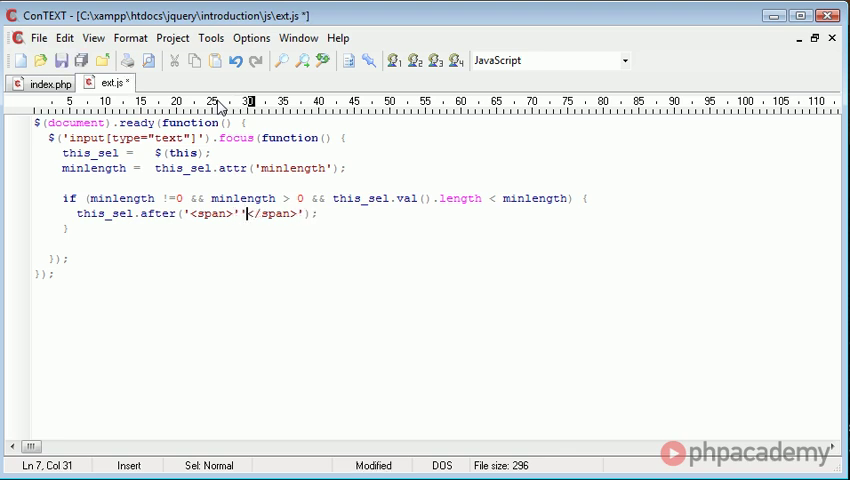
type("+  +")
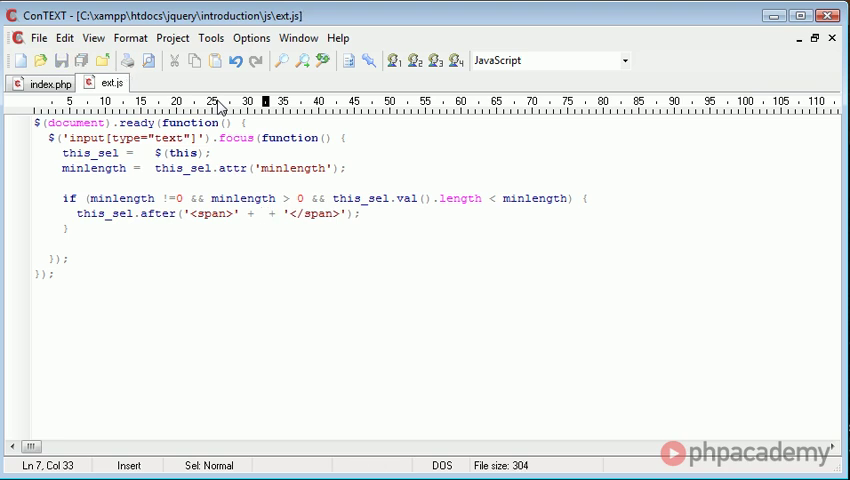
type("minlength")
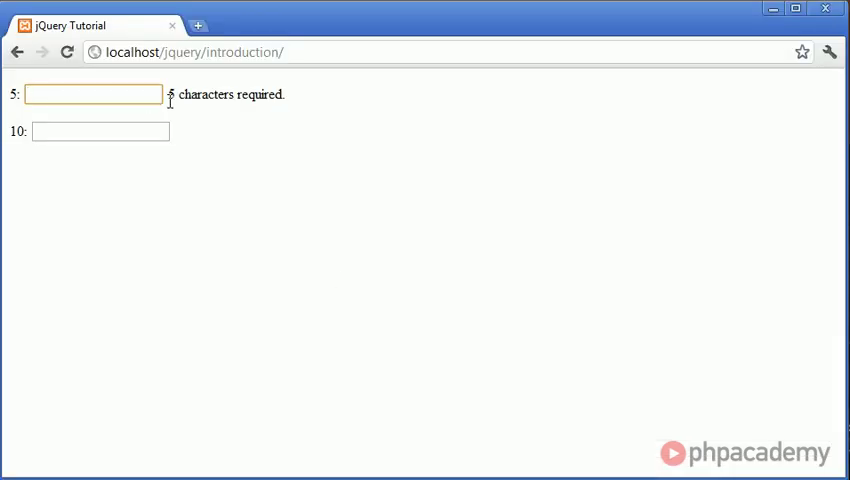
Focus the 10 field to see '10 characters required.' appear beside it.
left_click(100, 132)
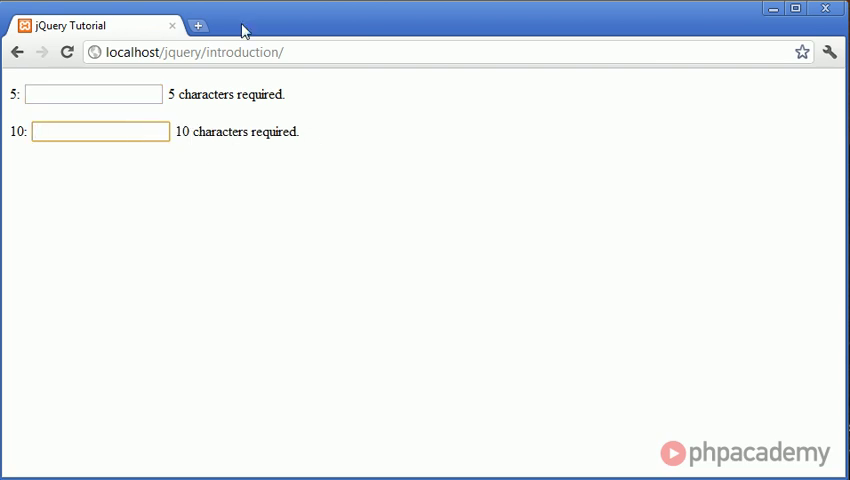
left_click(100, 132)
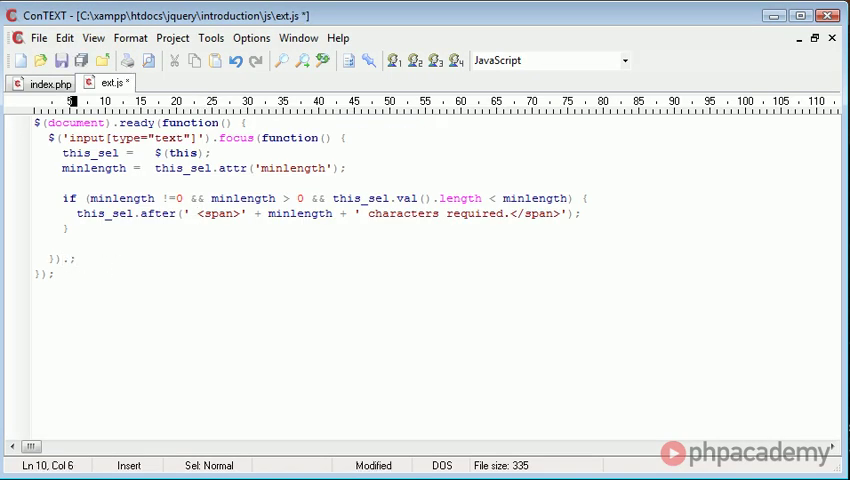
Chain .blur(function() { this_sel.next().remove(); }); after the focus handler.
type("blur(")
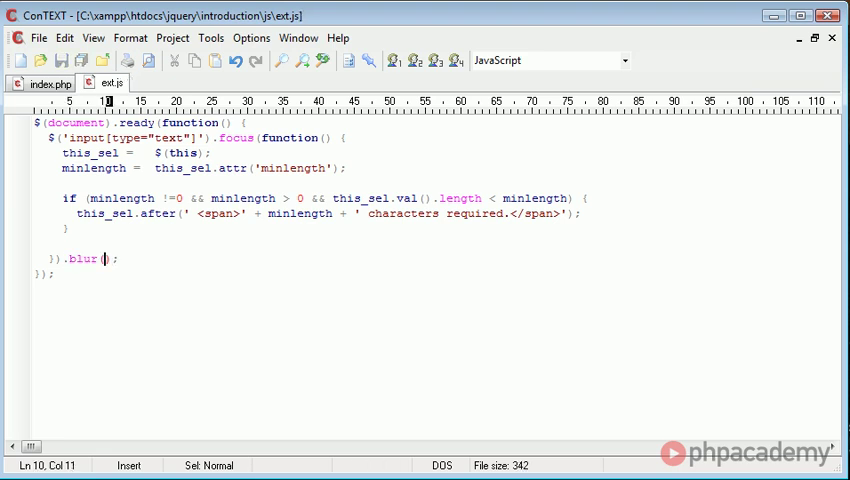
type("function() {")
type("this_sel.")
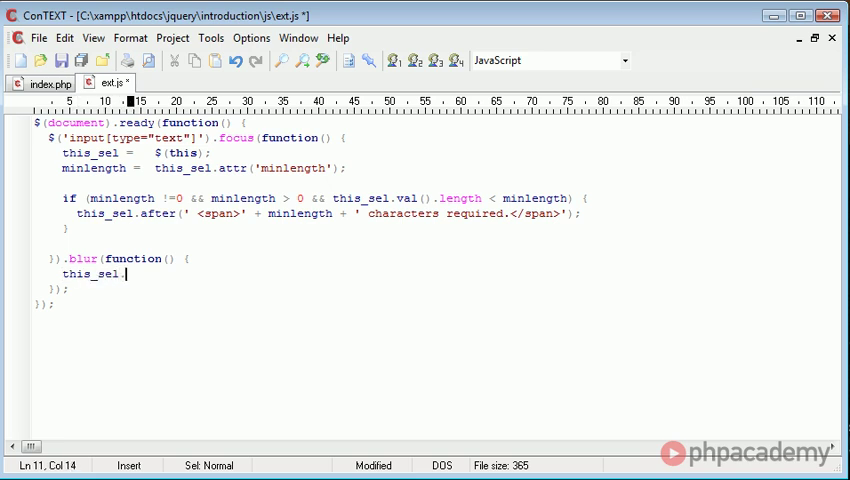
type("next")
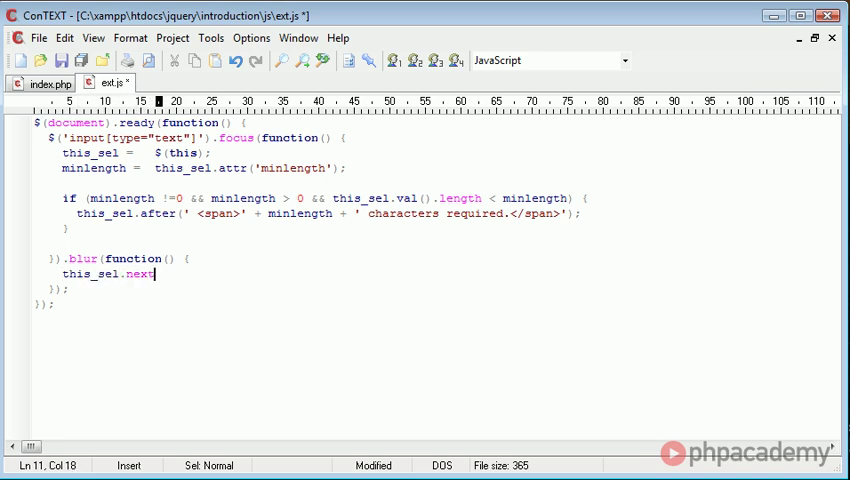
type("().")
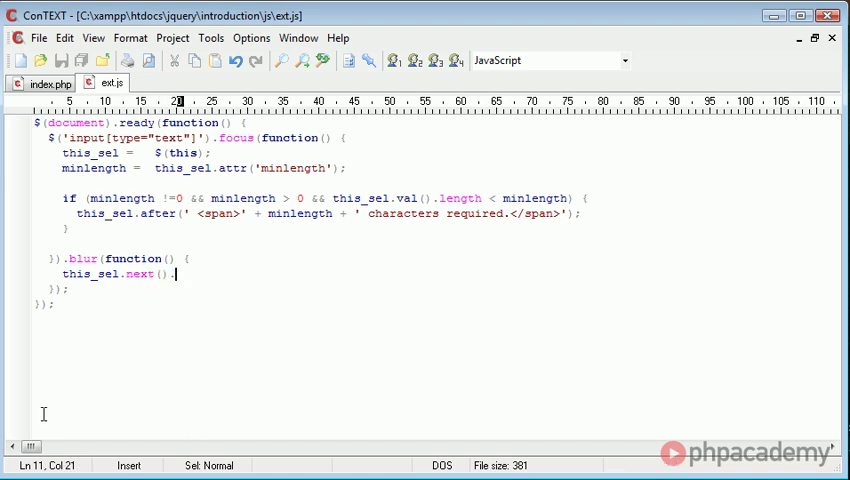
type("remove")
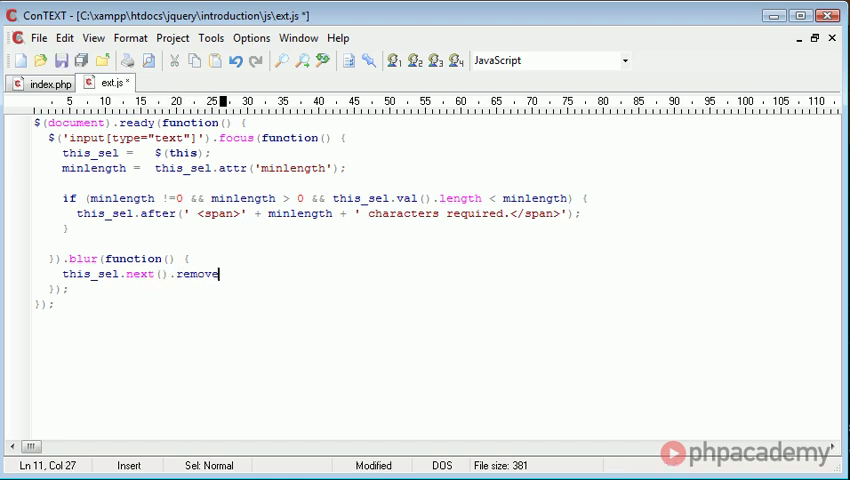
type("();")
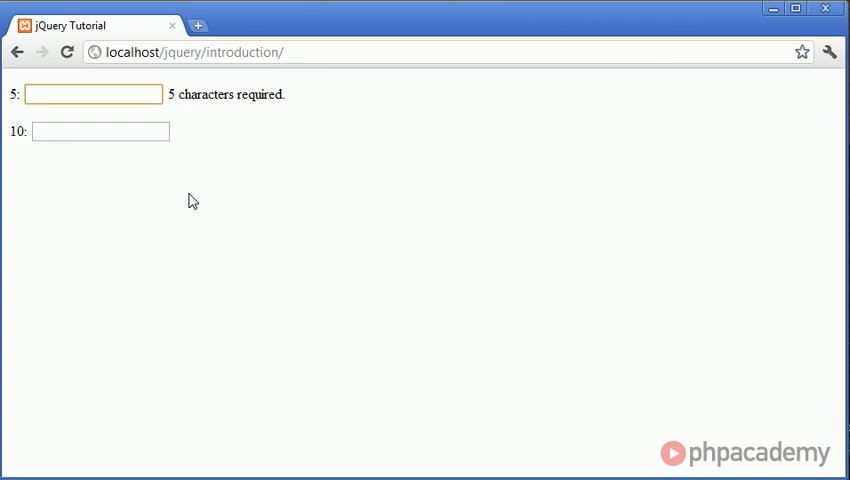
Blur the first field so its '5 characters required.' note disappears.
left_click(100, 132)
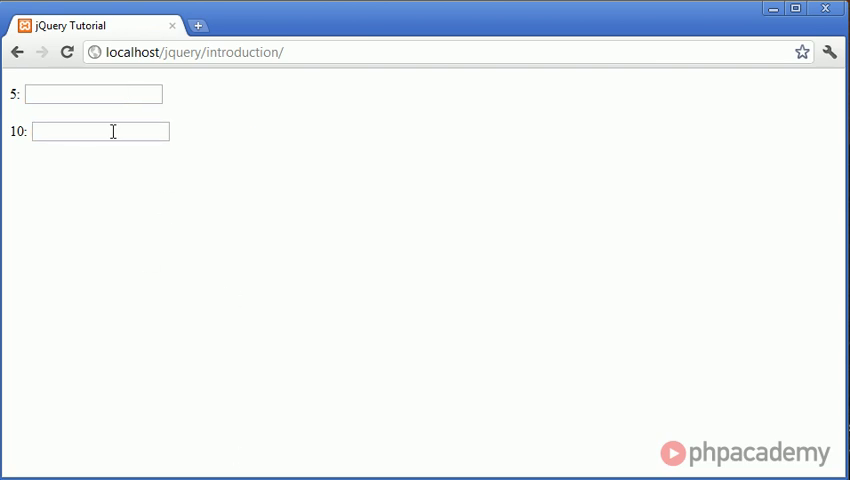
mouse_move(232, 246)
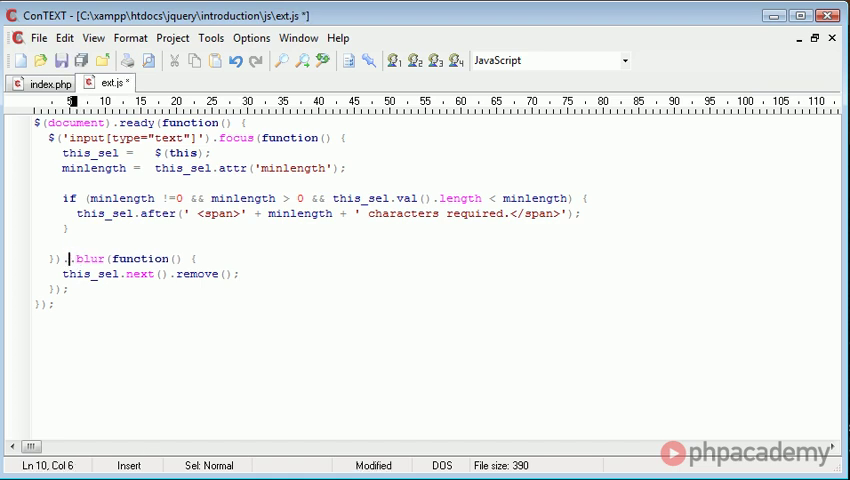
Add a .keyup handler with if (this_sel.val().length >= minlength) as its condition.
type("keyup")
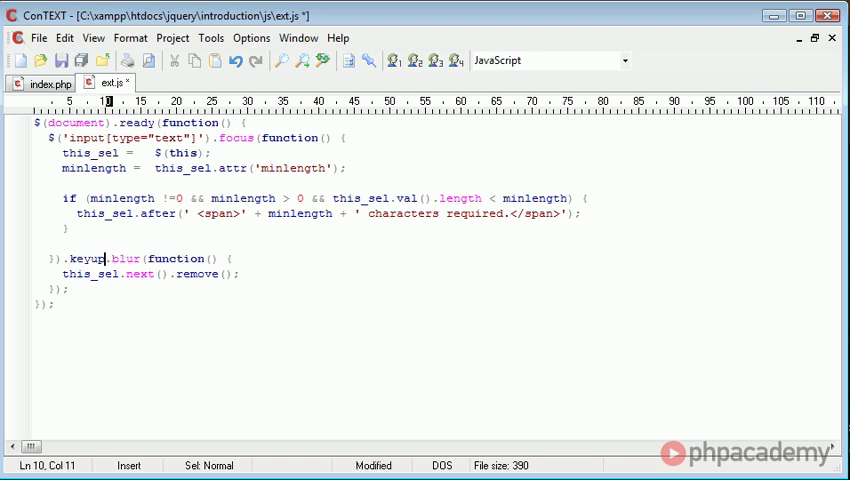
type("(fu")
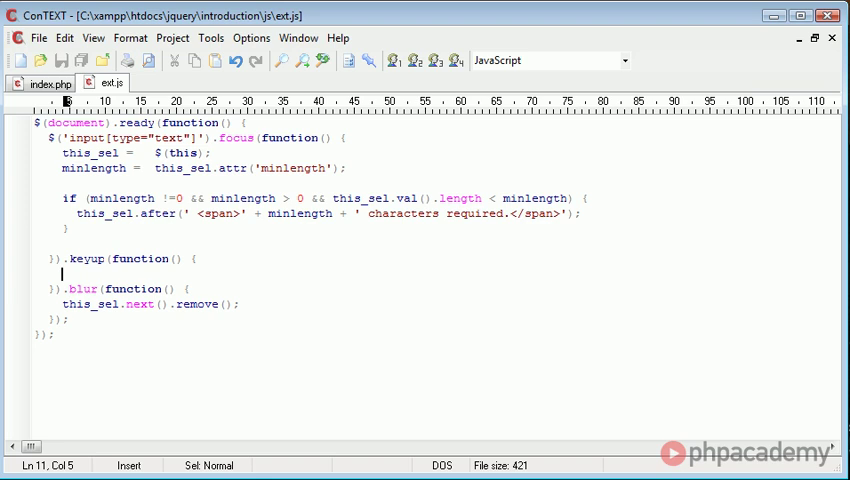
type("if () {")
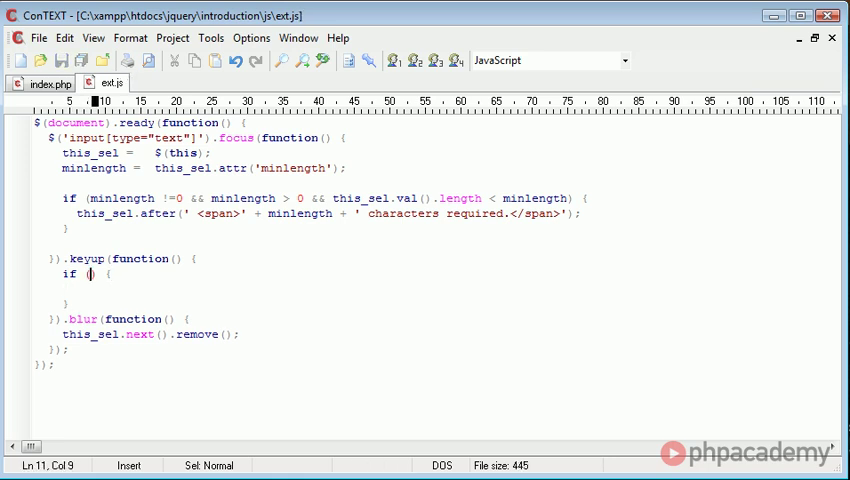
type("this_sel.val().l")
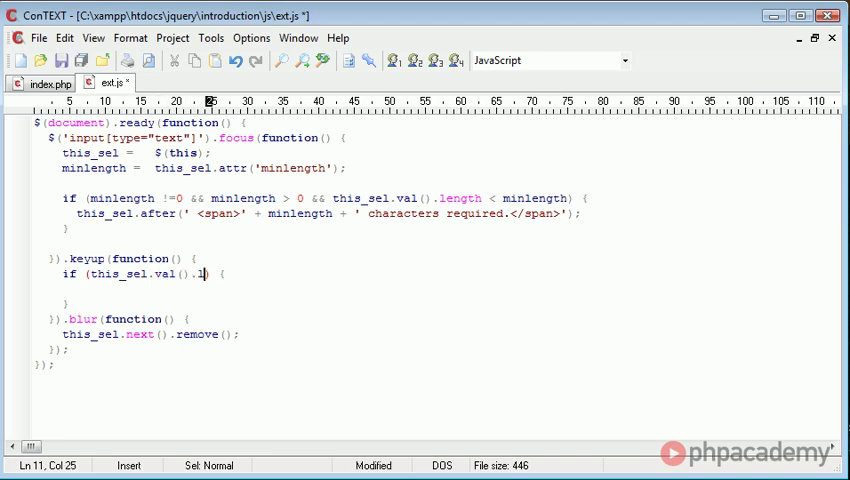
type("ength")
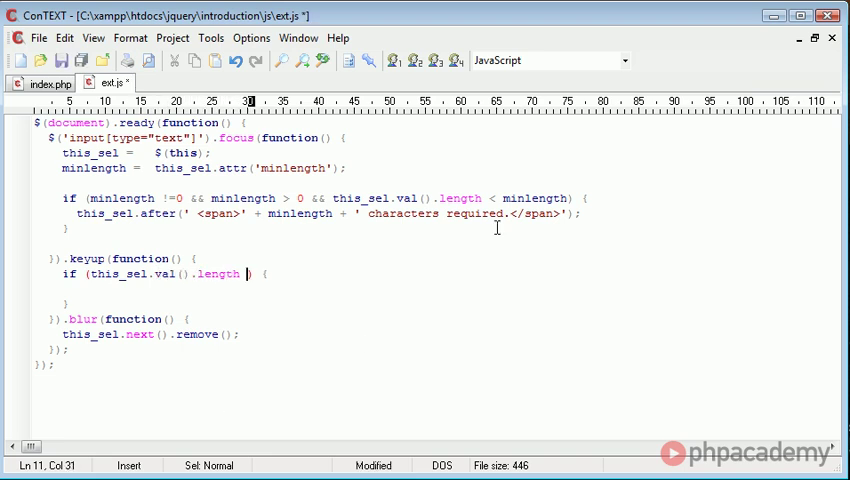
mouse_move(332, 204)
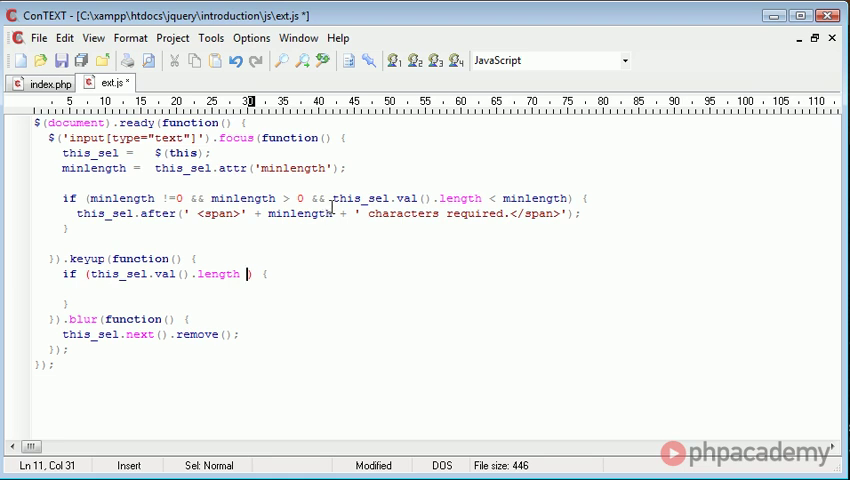
left_click_drag(332, 198, 480, 198)
type(">= minlength")
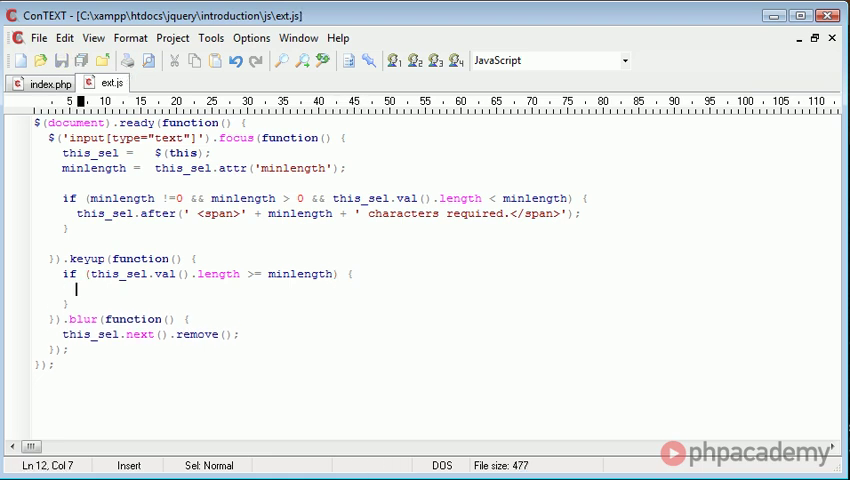
Inside the keyup condition call this_sel.next().remove(); to clear the note.
type("$")
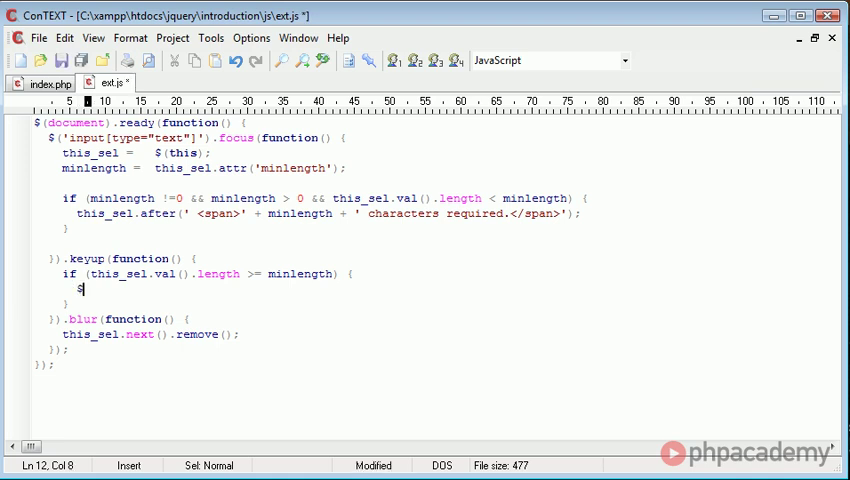
type("this_sel.ne")
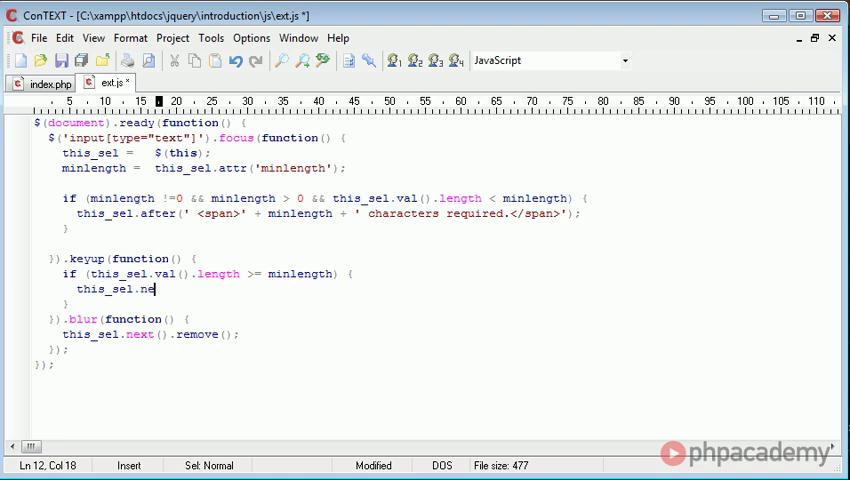
type("xt().remove")
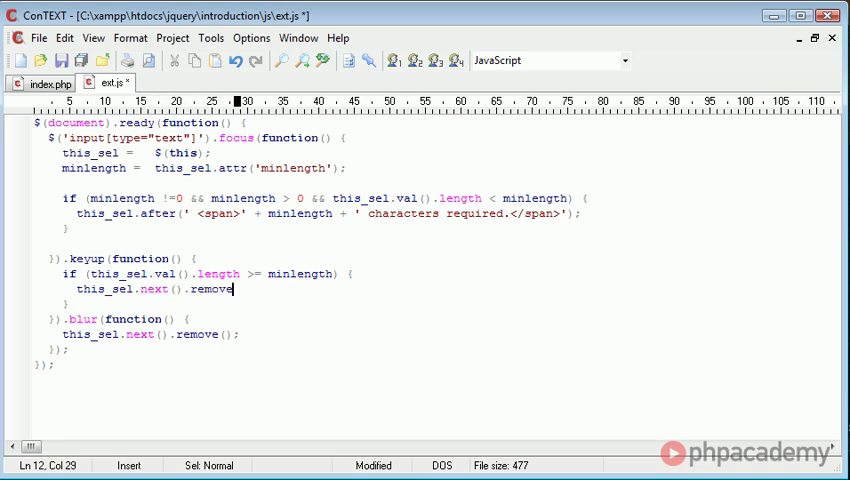
type("();")
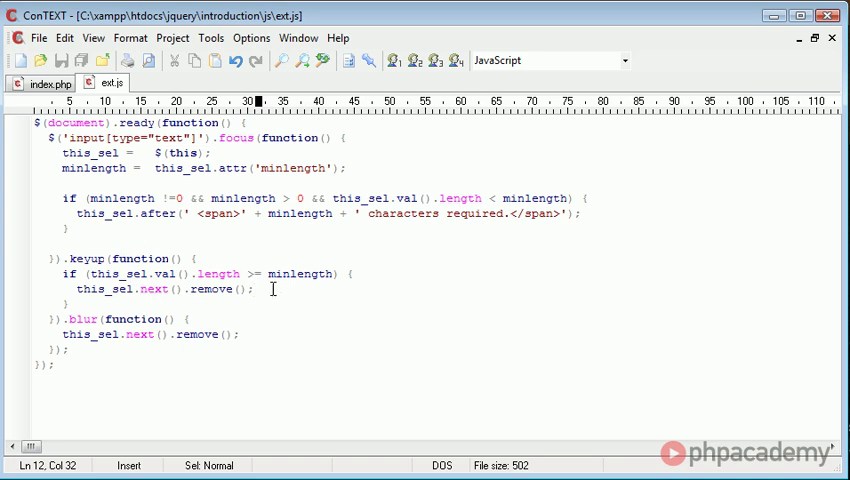
mouse_move(244, 400)
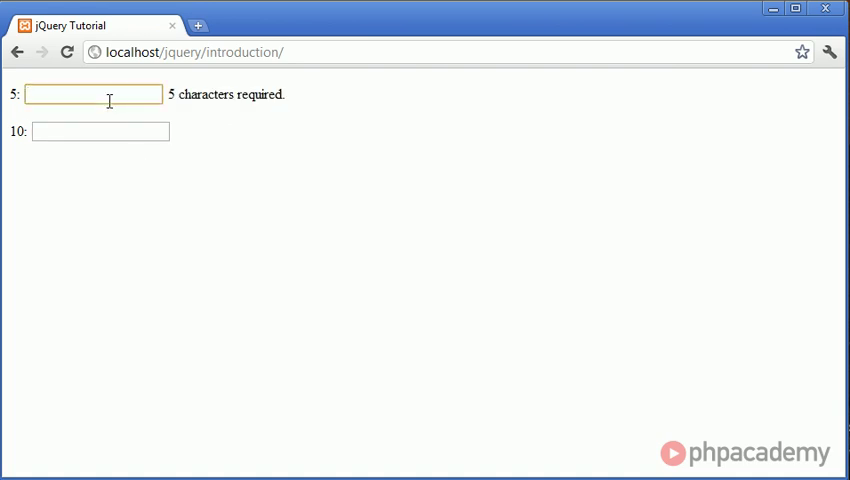
Type 'Some text' and 'Alex Ga' to clear the notes, then refocus each field to see them return.
type("Some text")
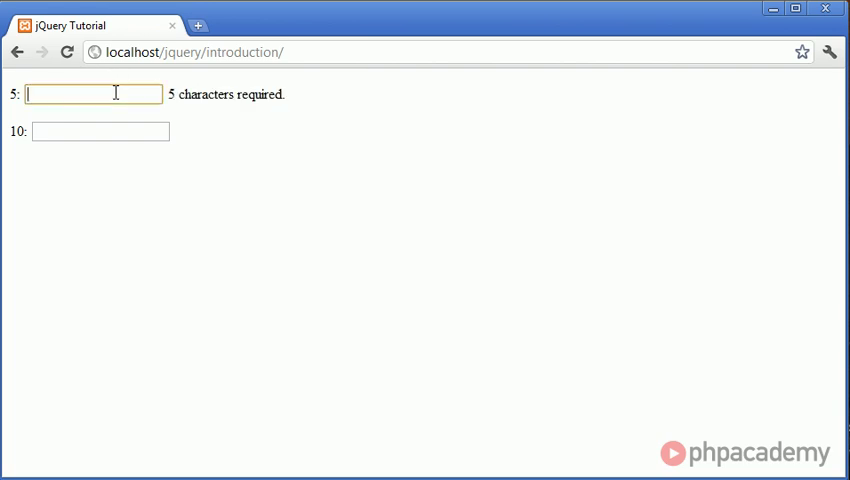
type("Alex Ga")
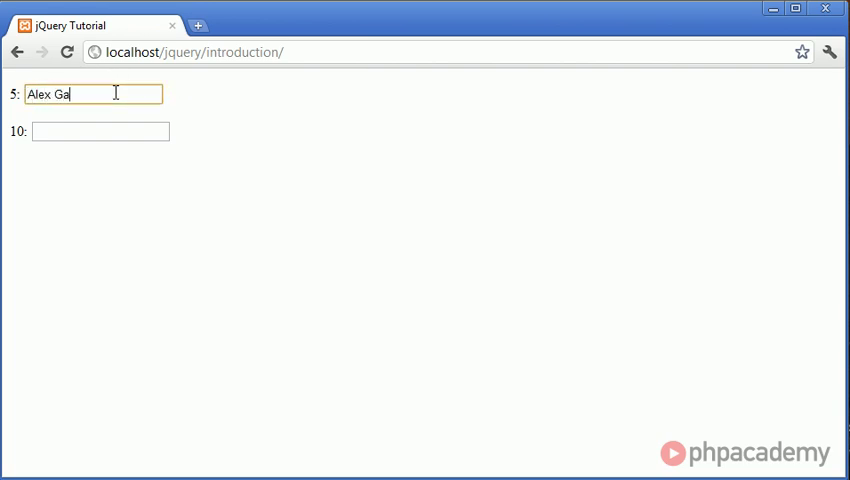
left_click(100, 132)
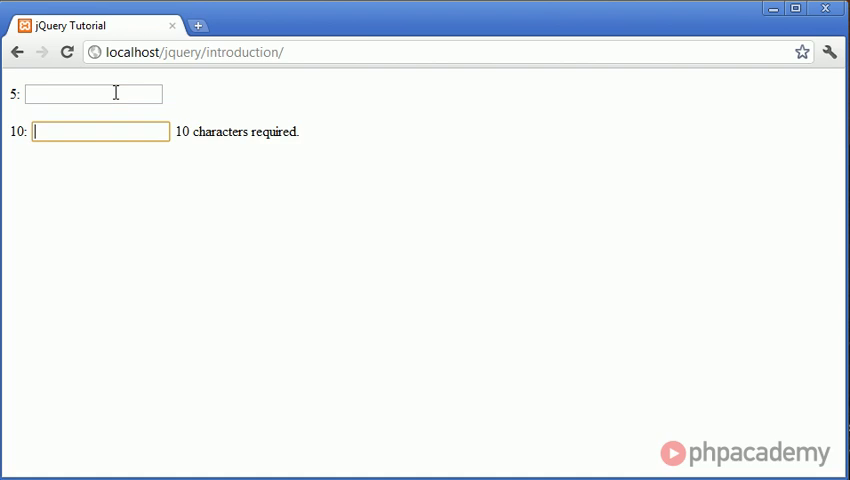
left_click(92, 92)
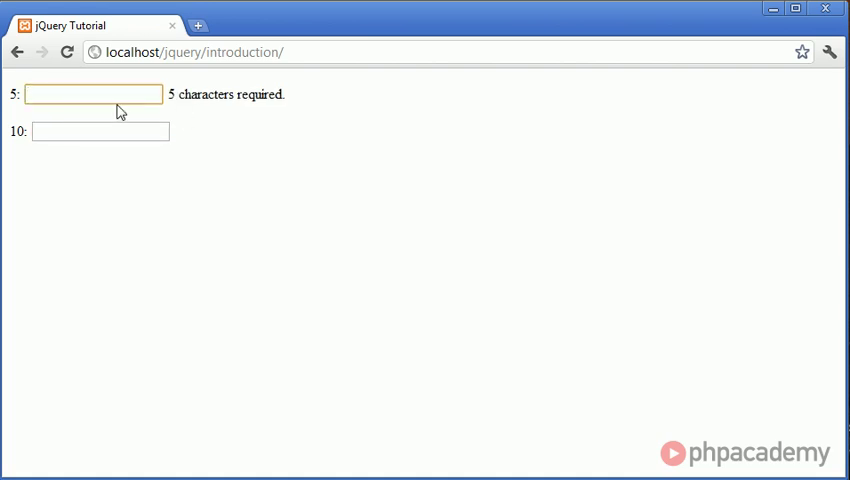
mouse_move(218, 82)
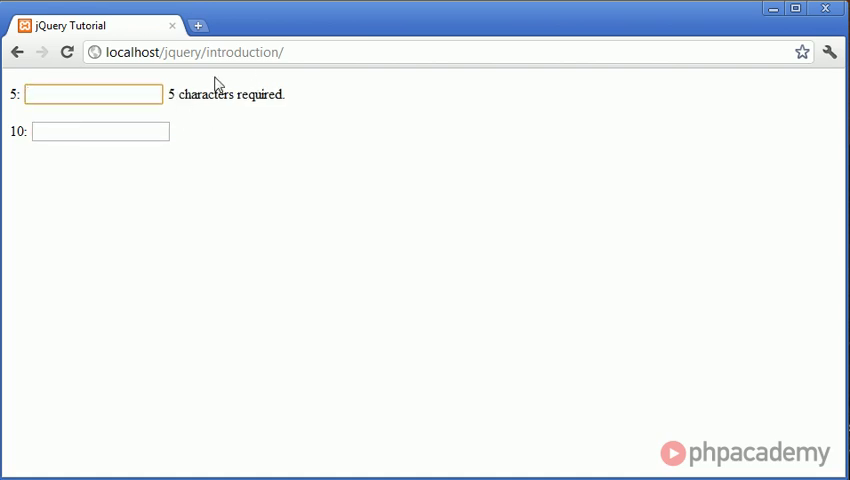